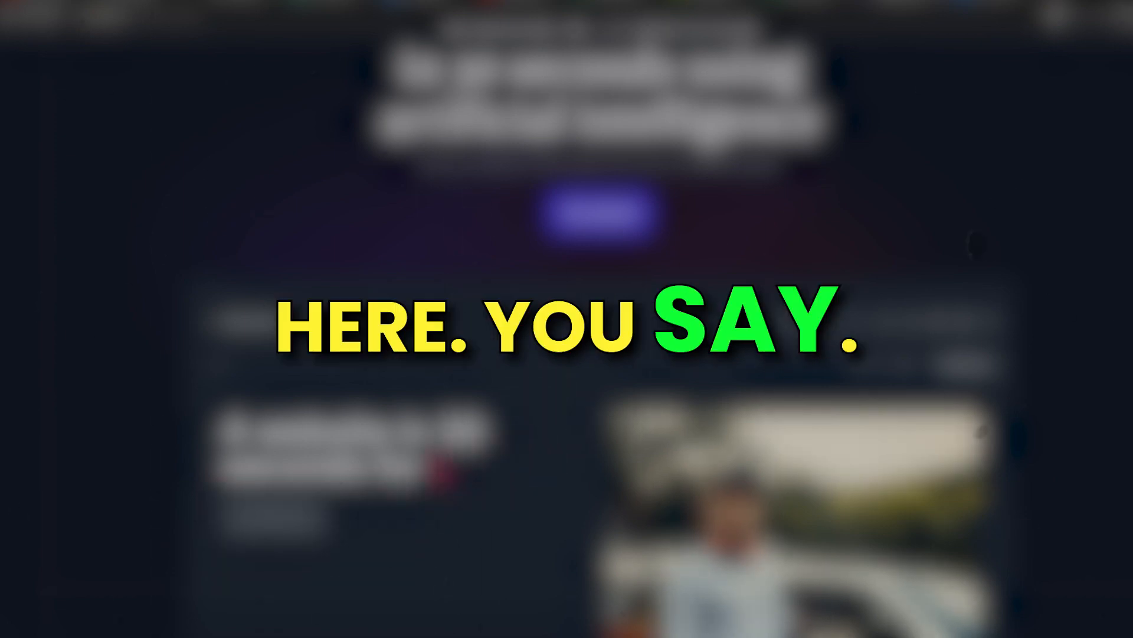
Step: Generate a Durable site for a Photography business named framing collection and start customizing it
{"action": "type", "text": "Photography"}
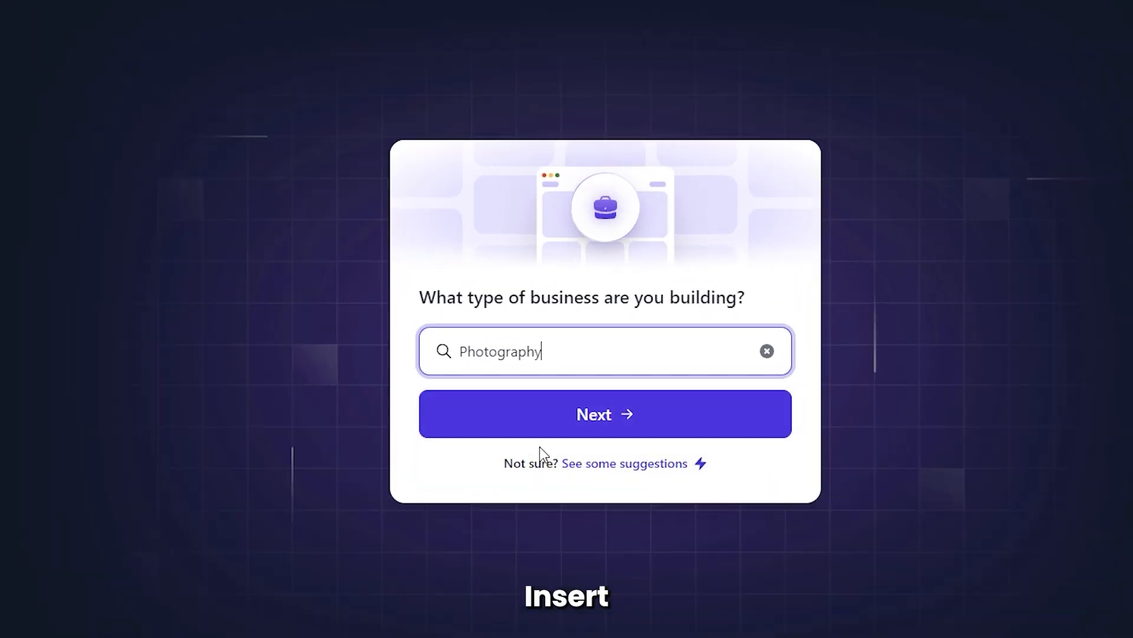
{"action": "left_click", "coordinate": [606, 414]}
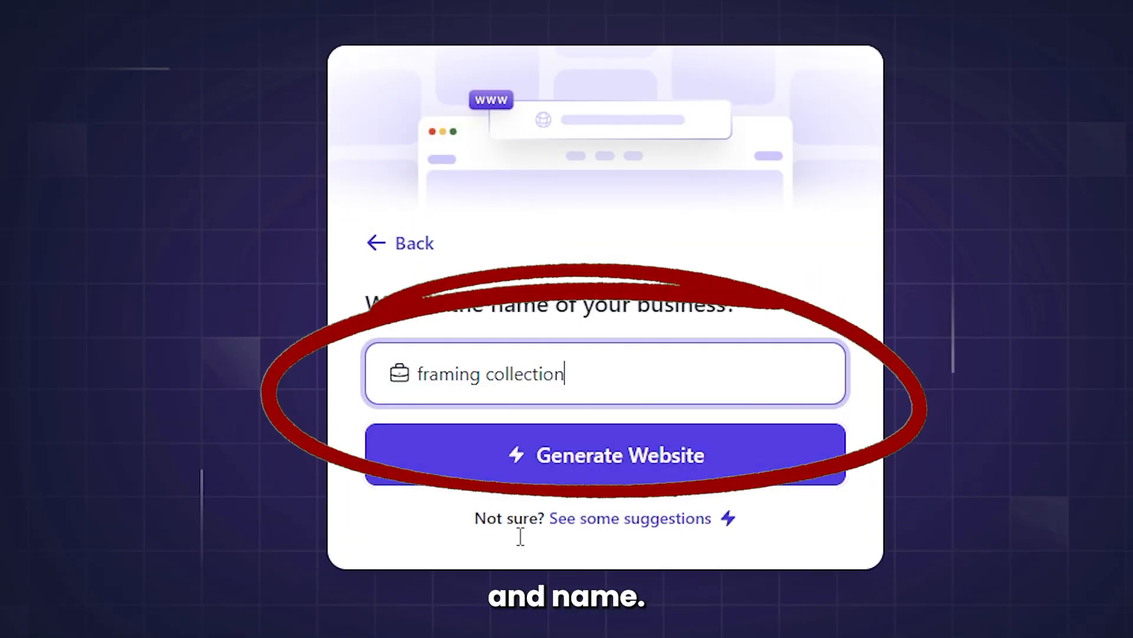
{"action": "left_click", "coordinate": [605, 455]}
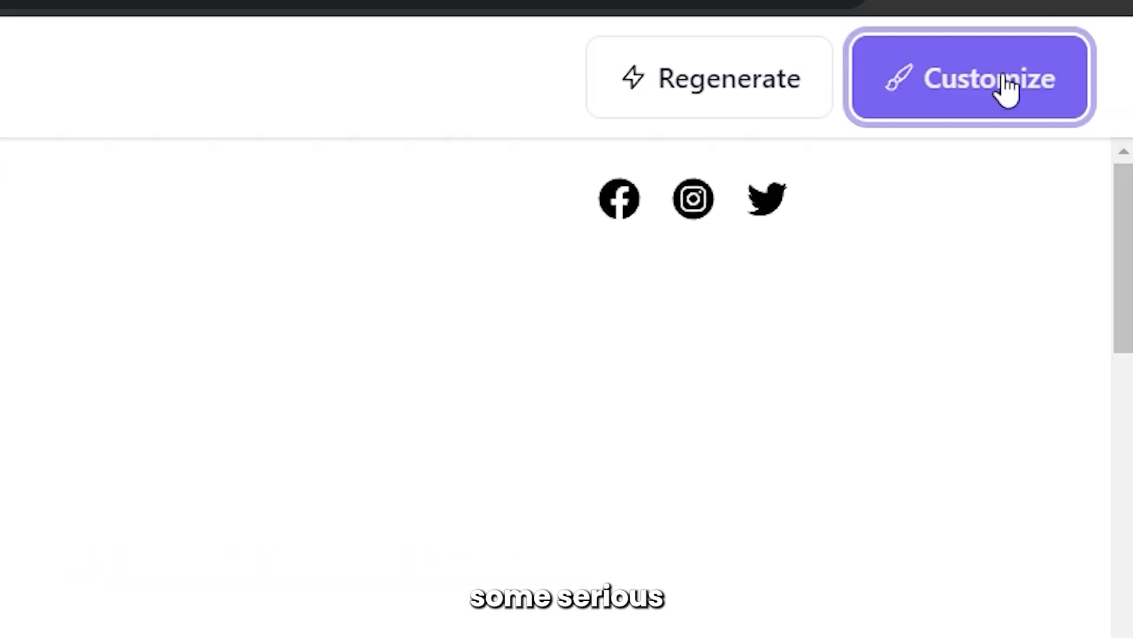
{"action": "left_click", "coordinate": [973, 80]}
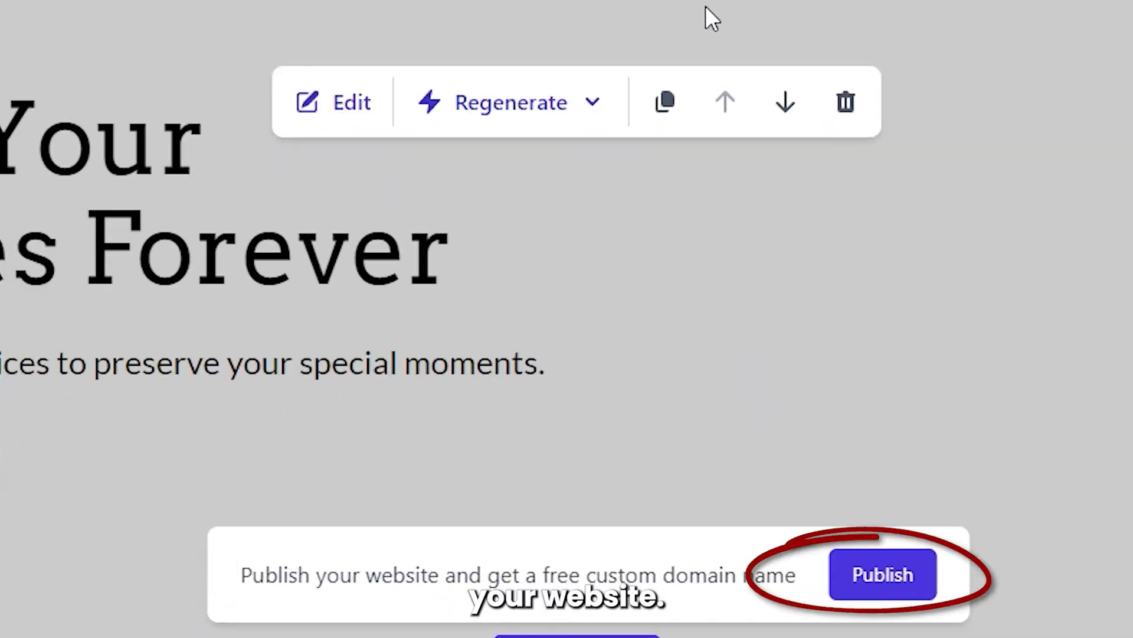
{"action": "left_click", "coordinate": [878, 574]}
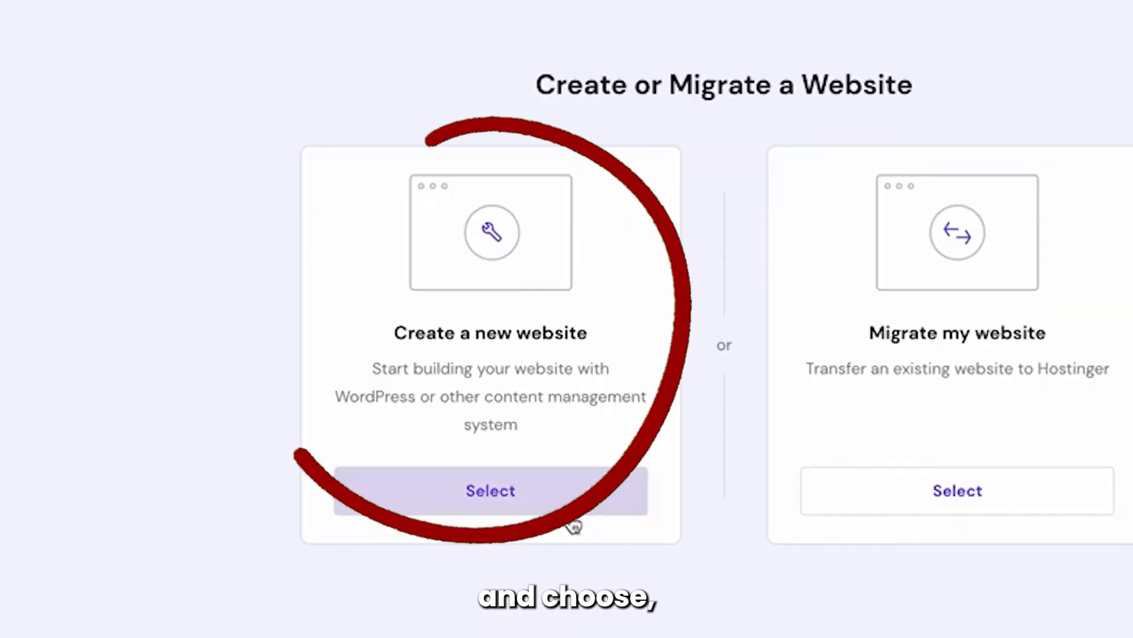
Step: Choose to create a new website rather than migrate one in Hostinger
{"action": "left_click", "coordinate": [490, 491]}
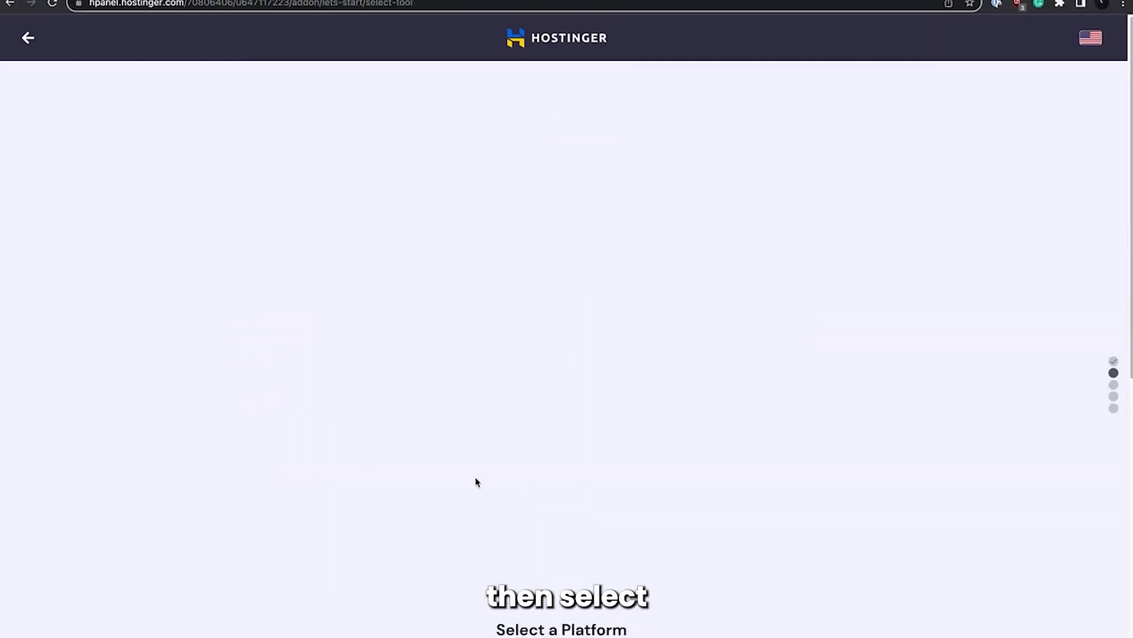
{"action": "scroll", "scroll_direction": "down", "scroll_amount": 3}
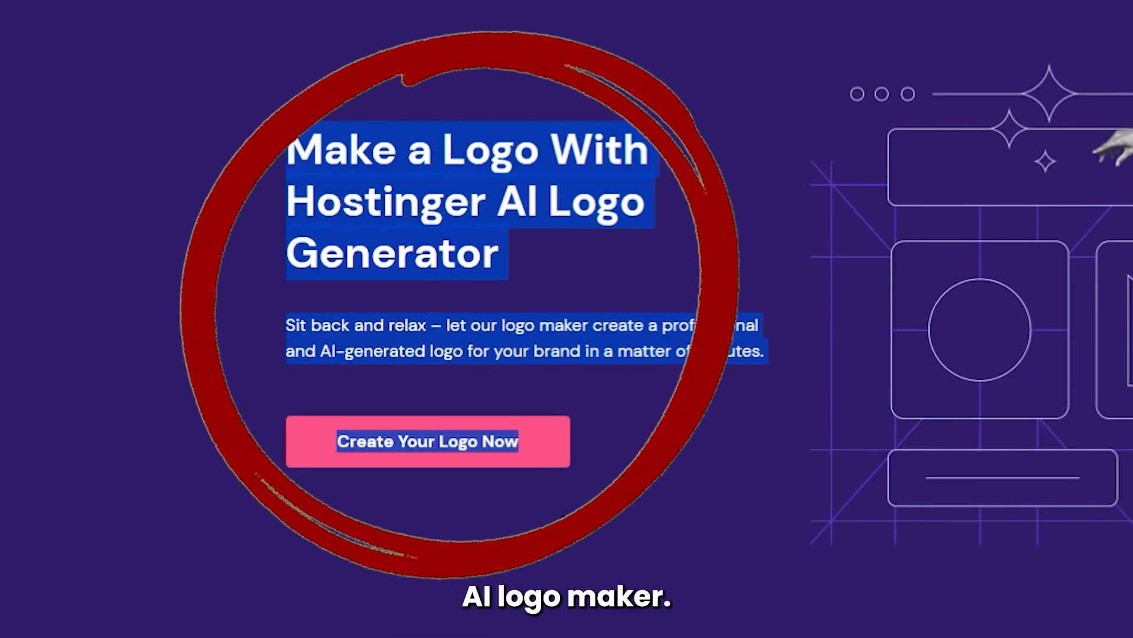
Step: Start the AI Logo Generator, then have AI Assist write the blog post content
{"action": "left_click", "coordinate": [428, 441]}
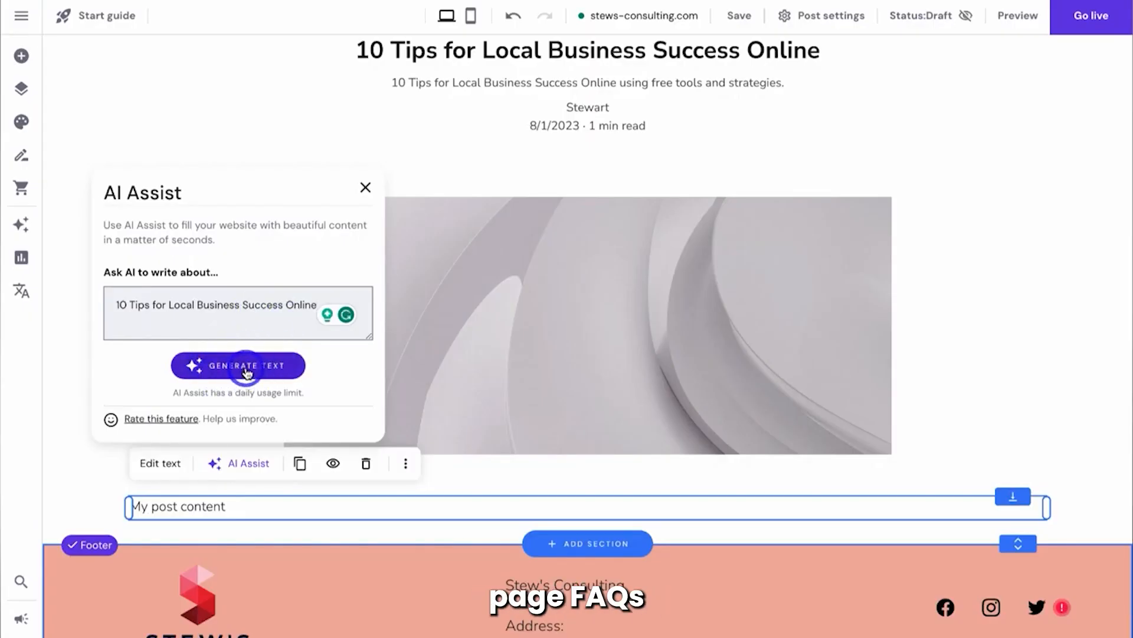
{"action": "left_click", "coordinate": [238, 365]}
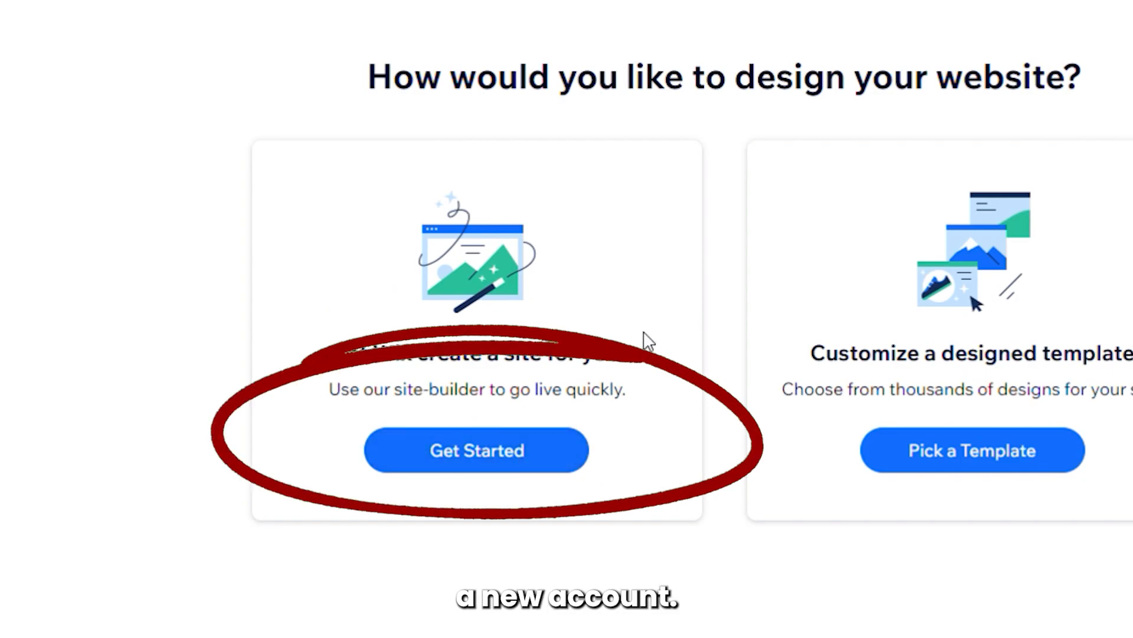
Step: Let Wix AI build the beauty site and head into the editor with the chosen pages
{"action": "left_click", "coordinate": [476, 449]}
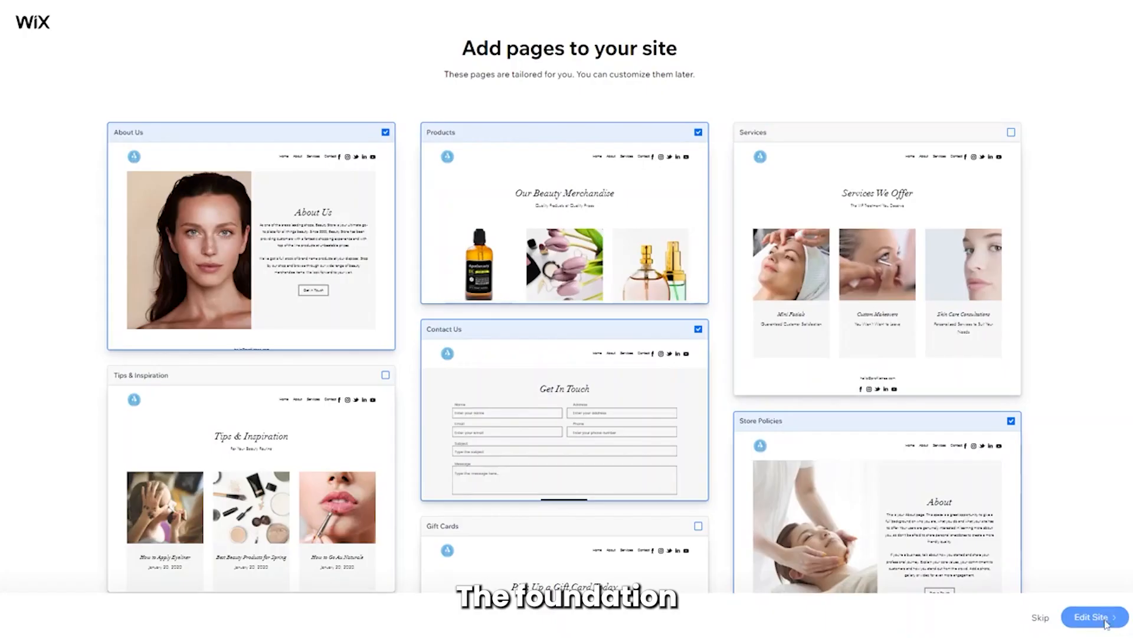
{"action": "left_click", "coordinate": [1086, 618]}
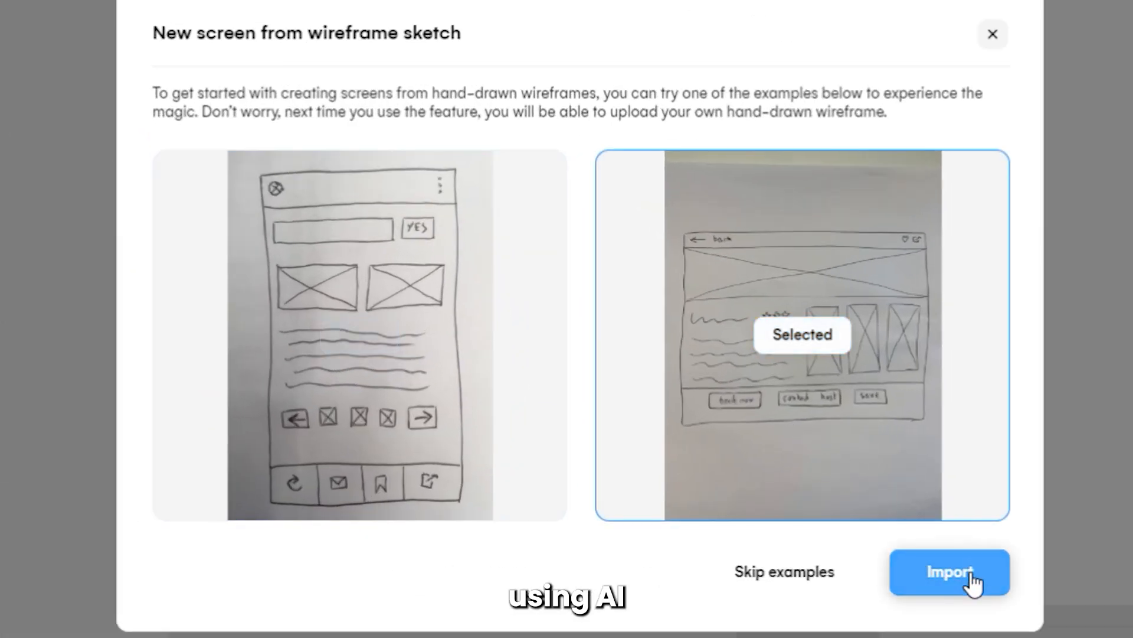
Step: Import the second hand-drawn wireframe example as a new Uizard screen
{"action": "left_click", "coordinate": [950, 572]}
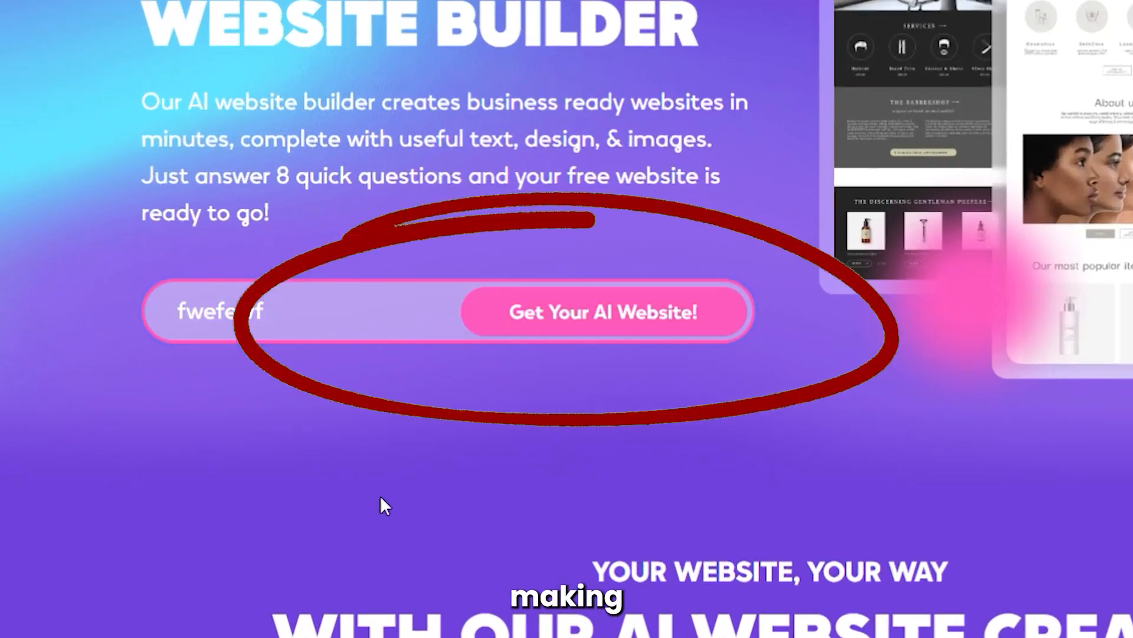
Step: Generate a Hocoos hairdresser site at Bangladesh Bank, Toyenbee Road, Dhaka and show its design settings
{"action": "left_click", "coordinate": [606, 312]}
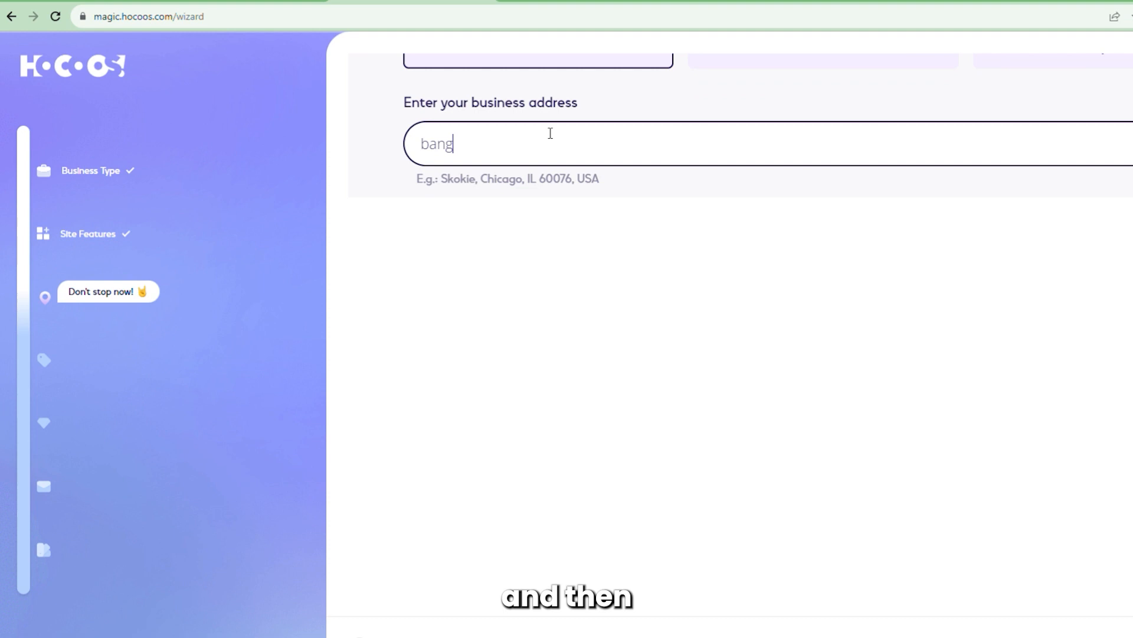
{"action": "type", "text": "Bangladesh Bank, Toyenbee Road, Dhaka, Bangladesh"}
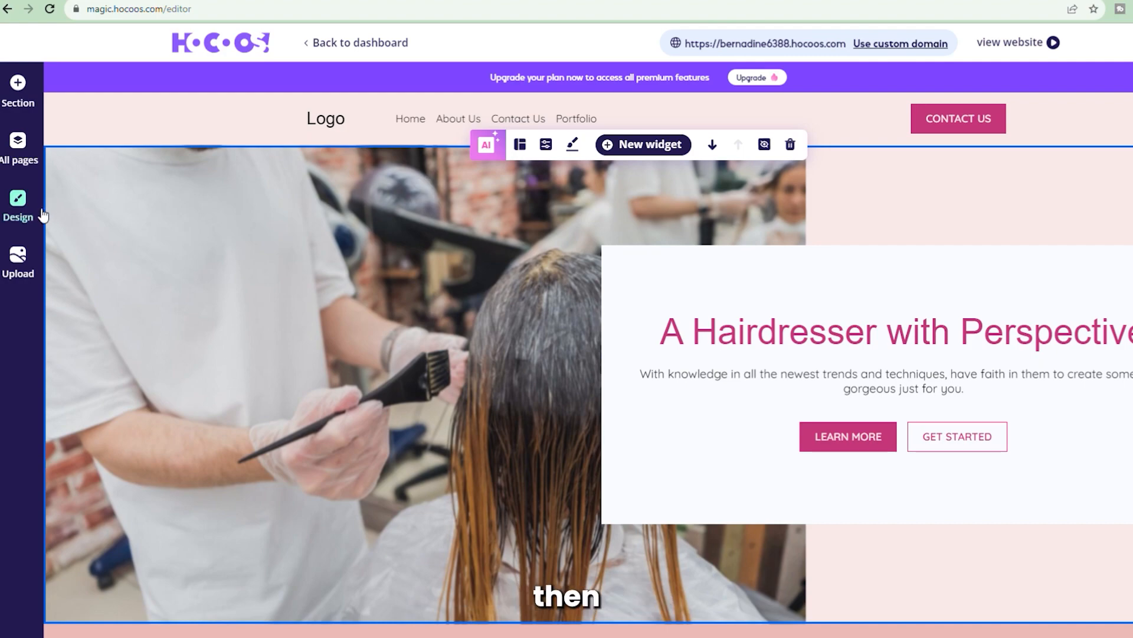
{"action": "left_click", "coordinate": [18, 199]}
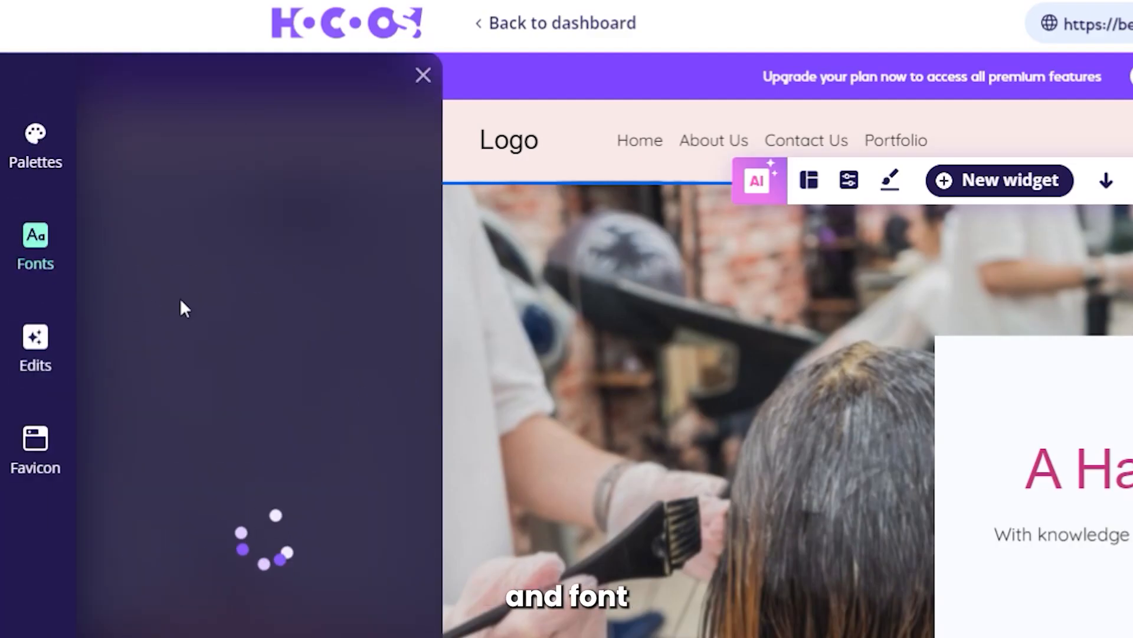